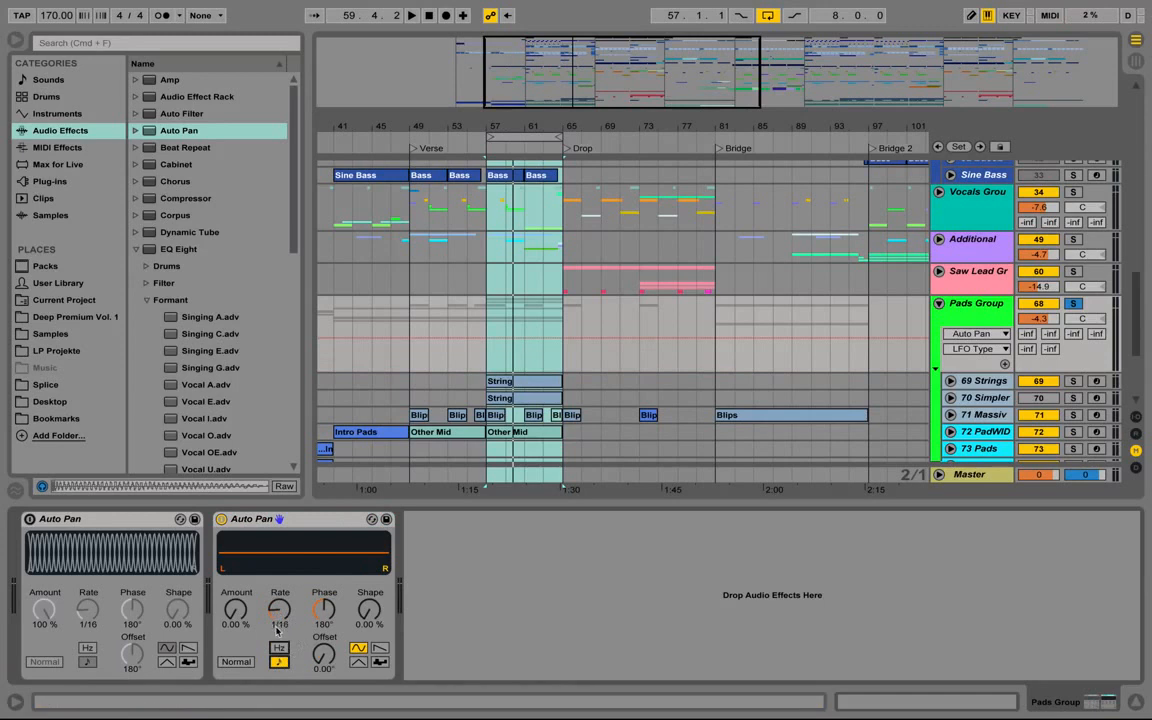
Raise the Pads Group Auto Pan amount to about 69% and offset to 180°.
left_click_drag(236, 610, 236, 590)
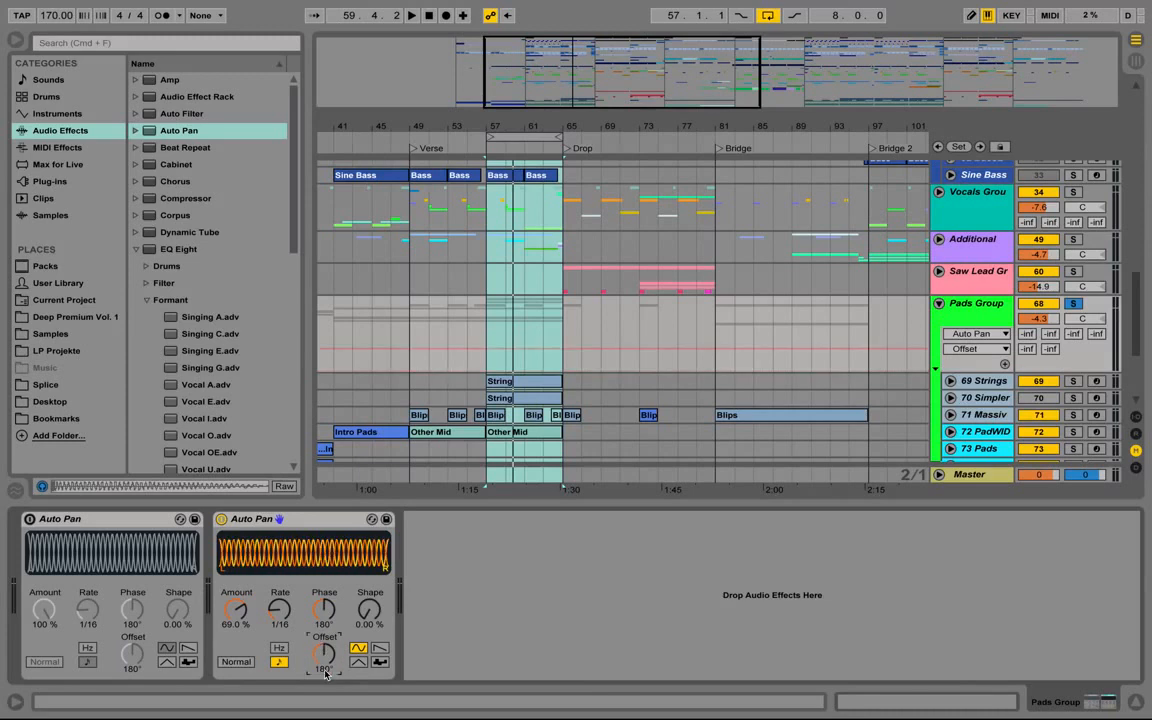
Record Sync Rate automation before the Drop, dragging the Rate knob to 1/12.
left_click(405, 15)
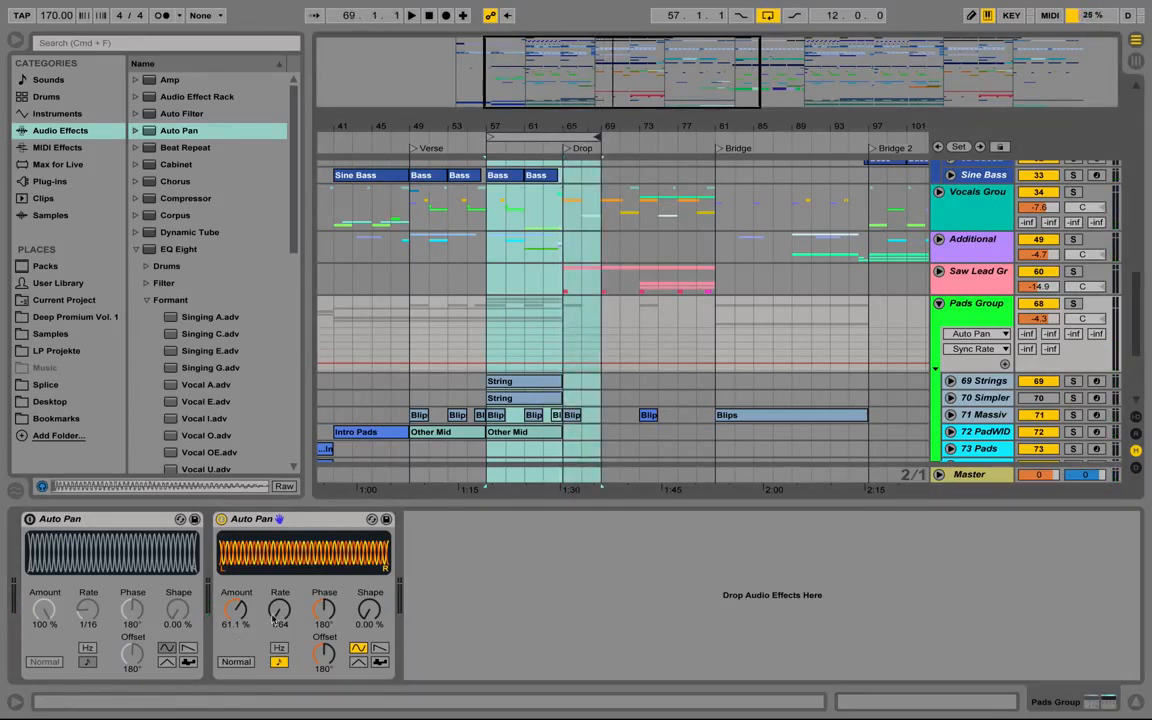
left_click_drag(280, 610, 280, 600)
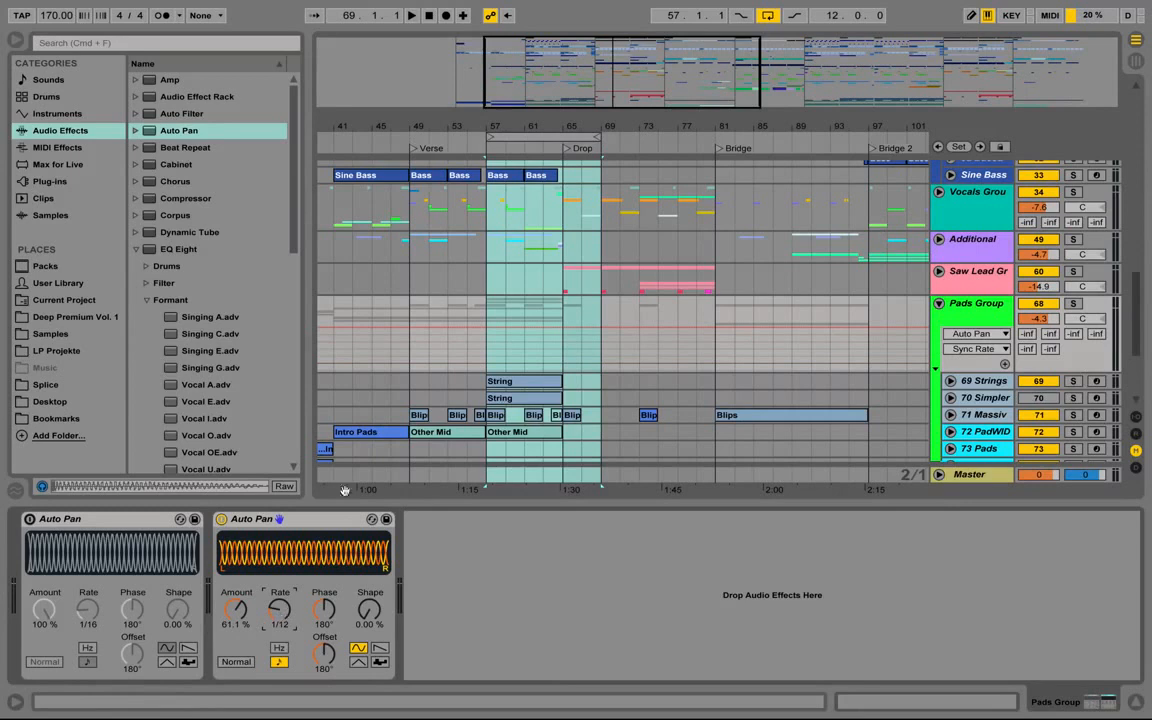